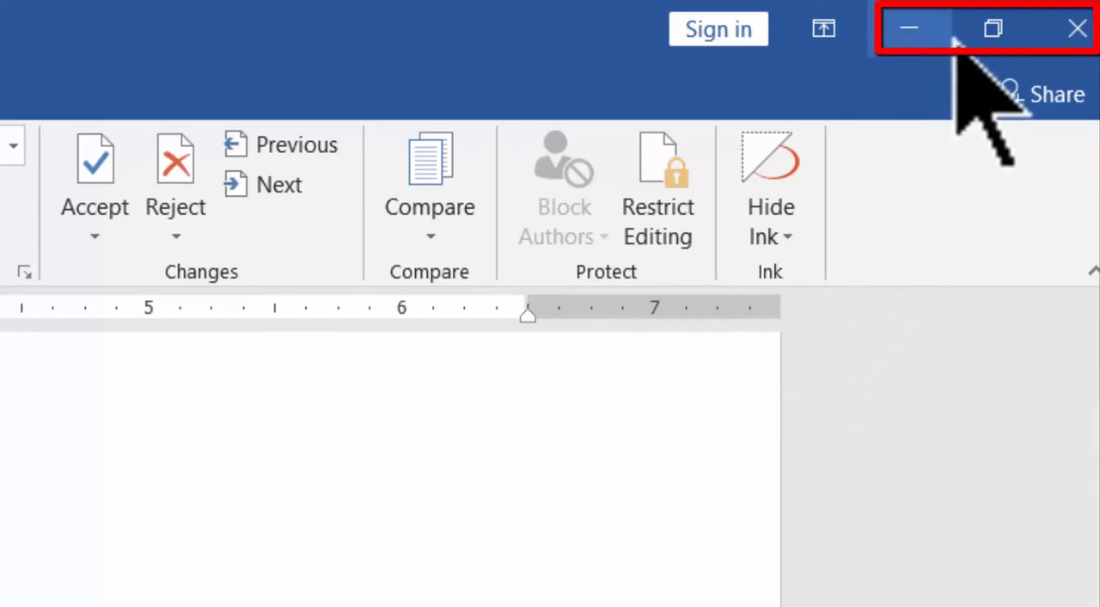
mouse_move(1079, 28)
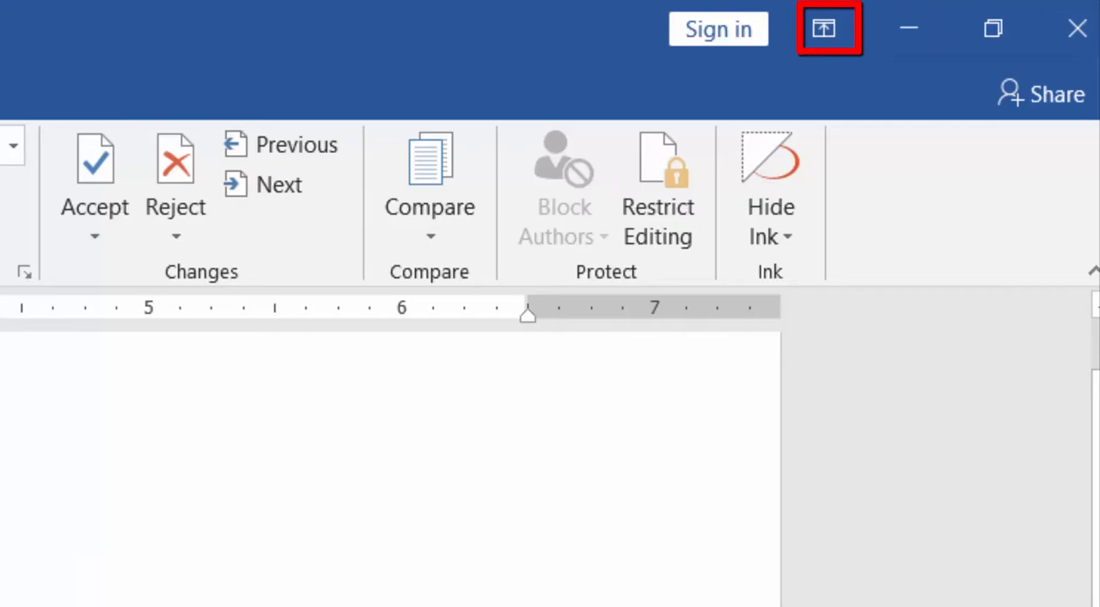
Restore the maximized Word window to its smaller size from the title-bar menu
left_click(828, 27)
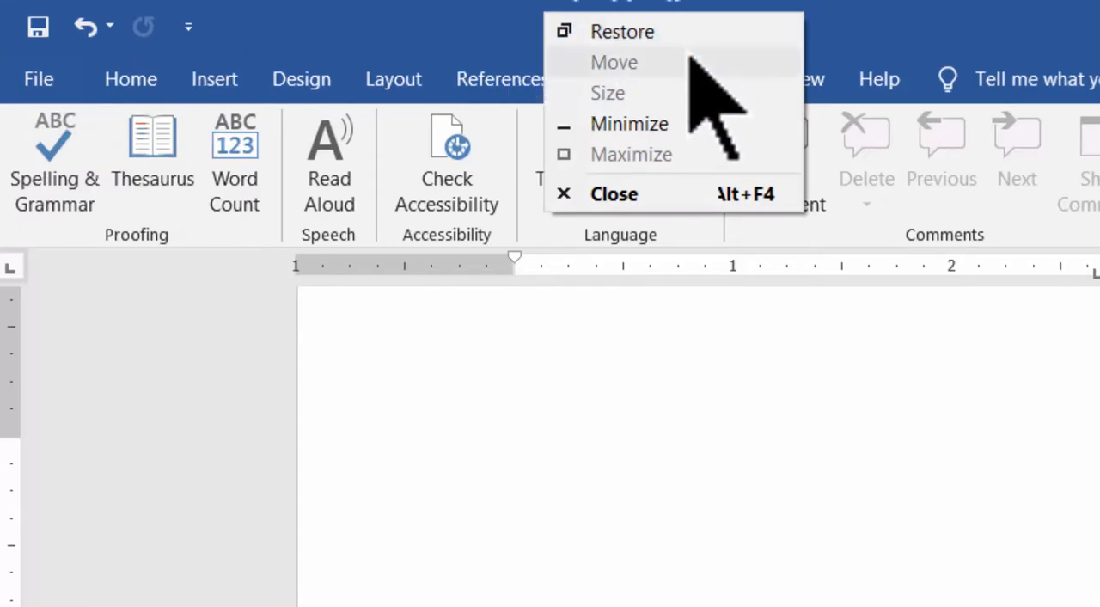
mouse_move(662, 123)
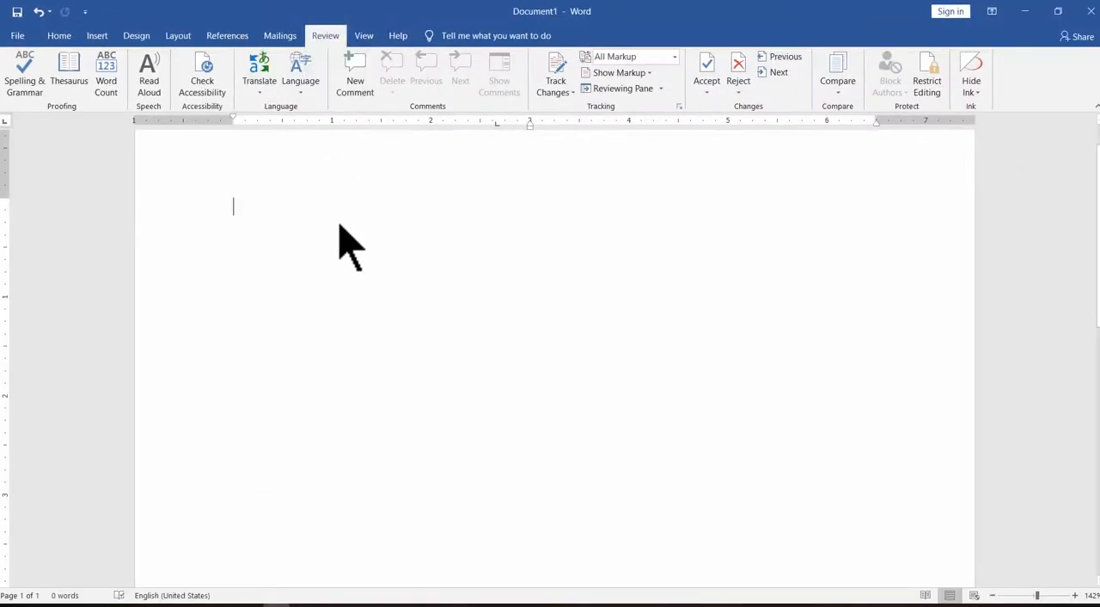
mouse_move(453, 338)
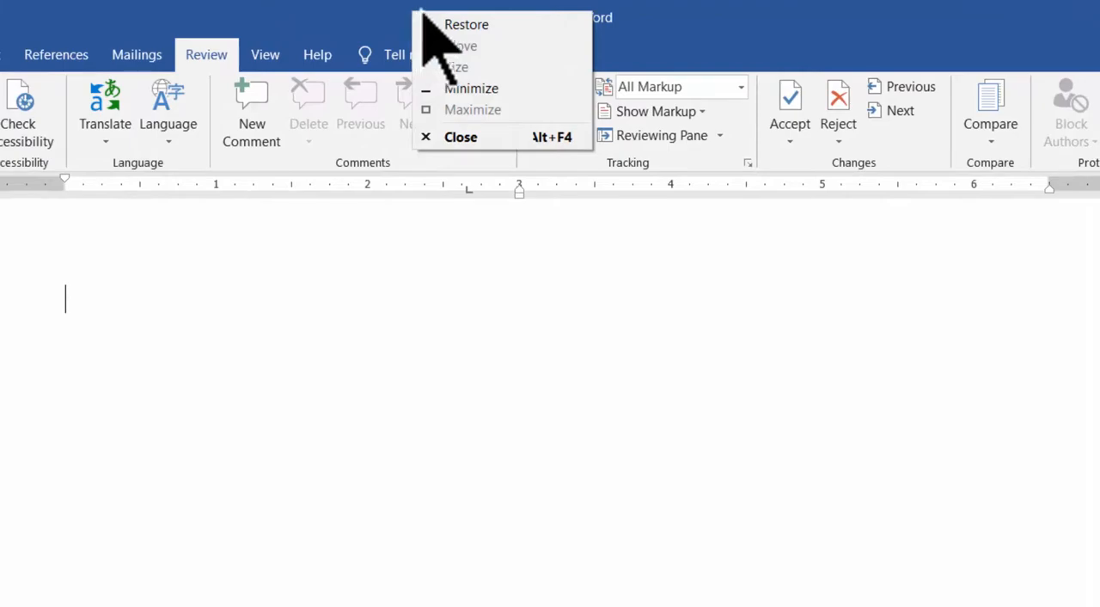
left_click(466, 24)
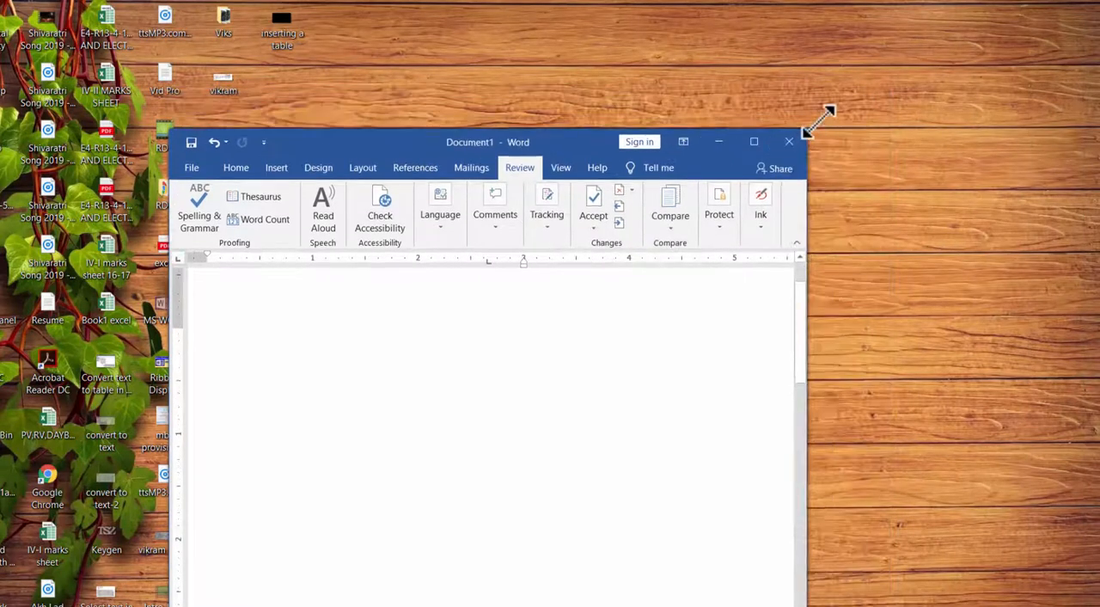
Choose Size from the window's title-bar menu to start resizing it
left_click(754, 141)
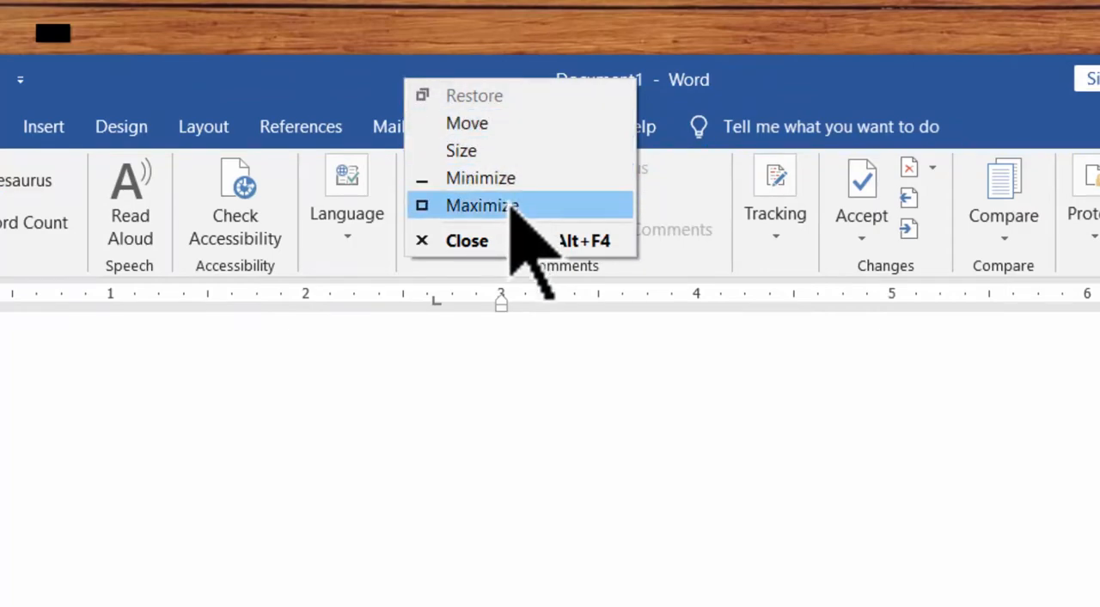
left_click(483, 204)
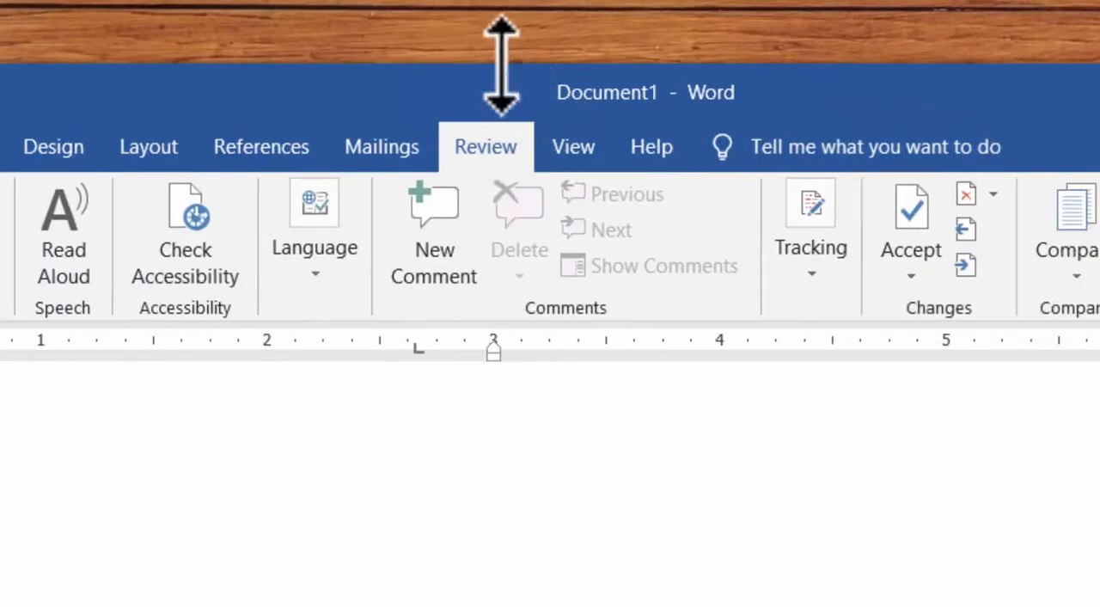
mouse_move(627, 180)
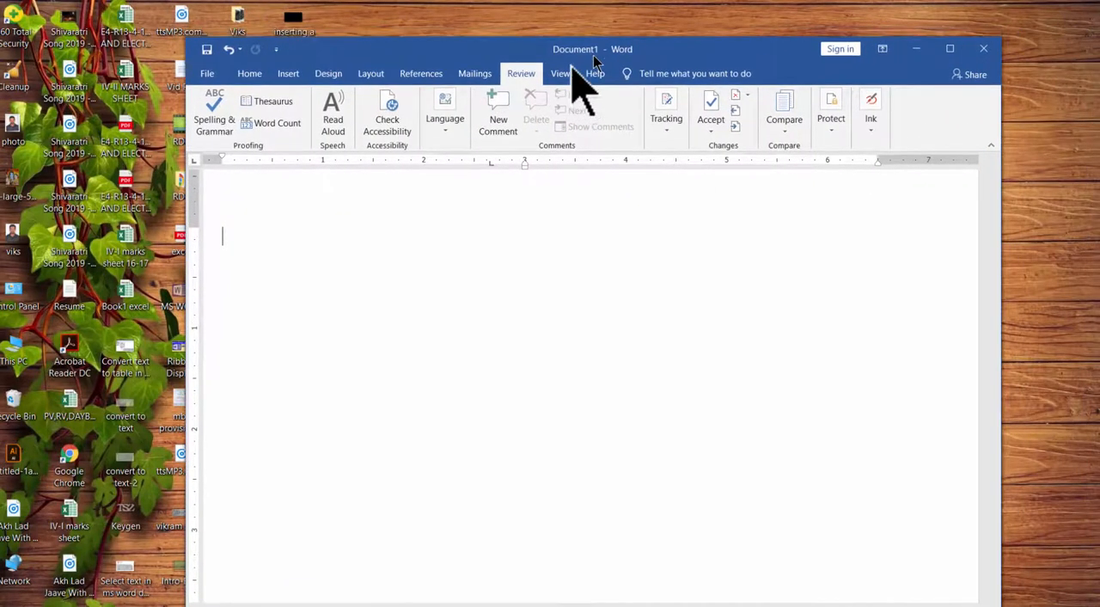
Move the Word window lower on the desktop, then maximize it to fill the screen
left_click_drag(593, 49, 593, 140)
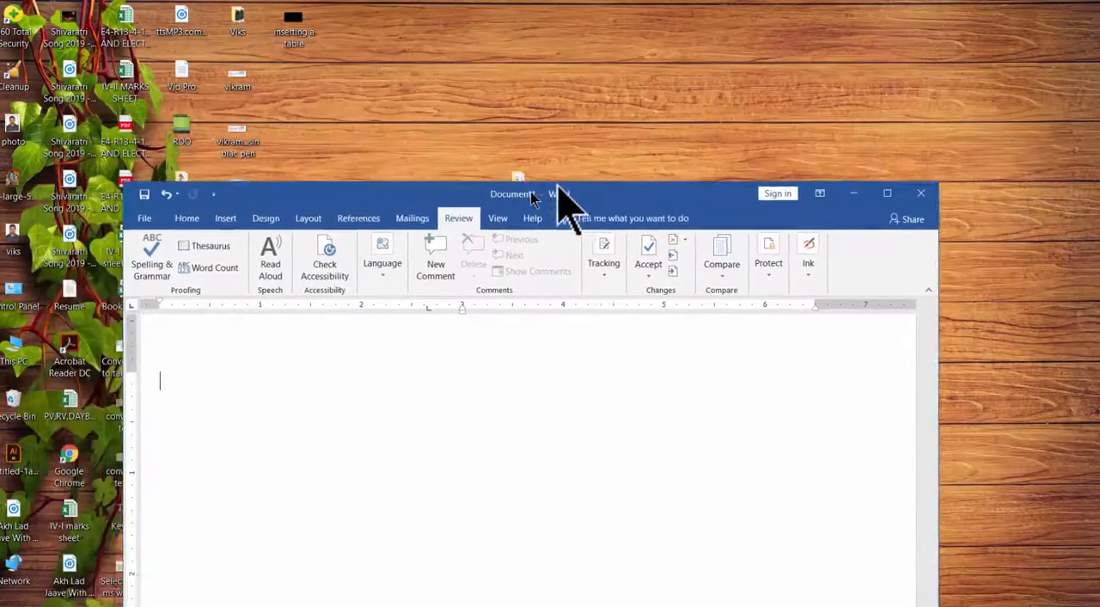
left_click(887, 192)
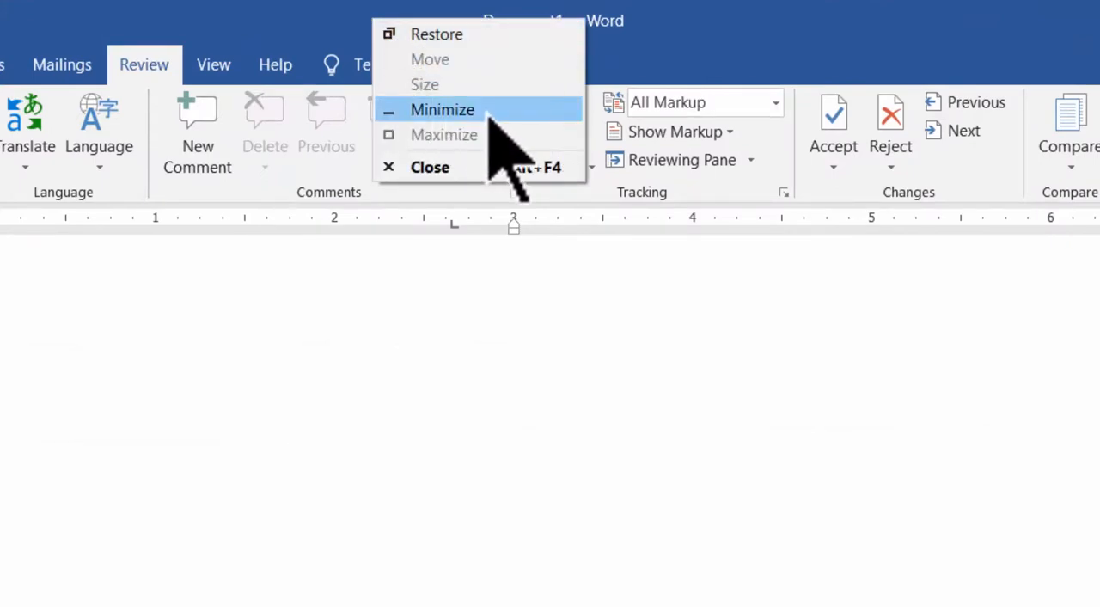
left_click(443, 110)
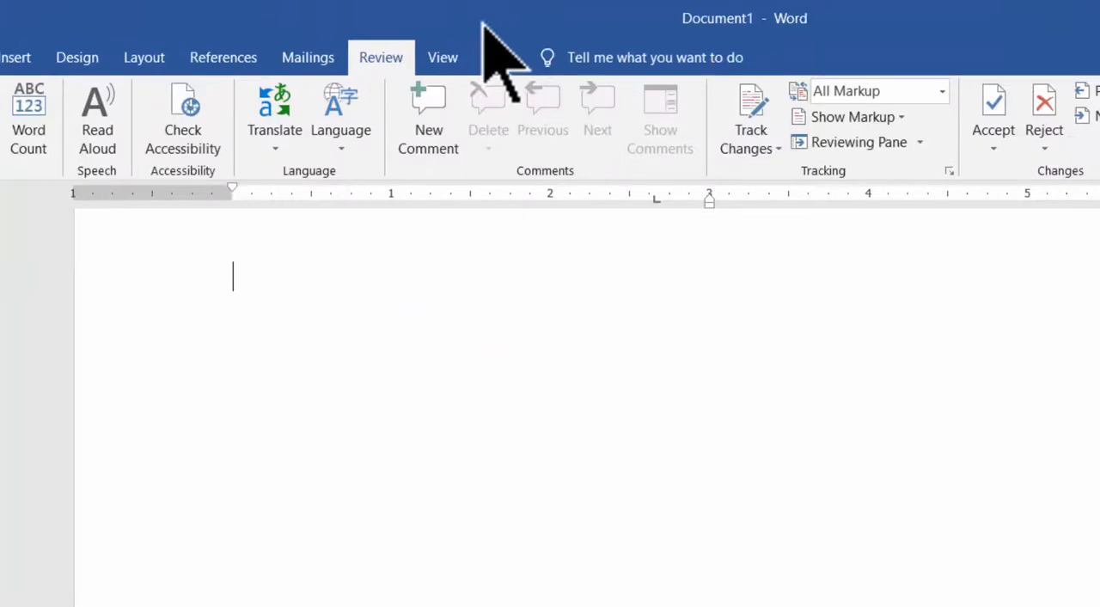
right_click(490, 26)
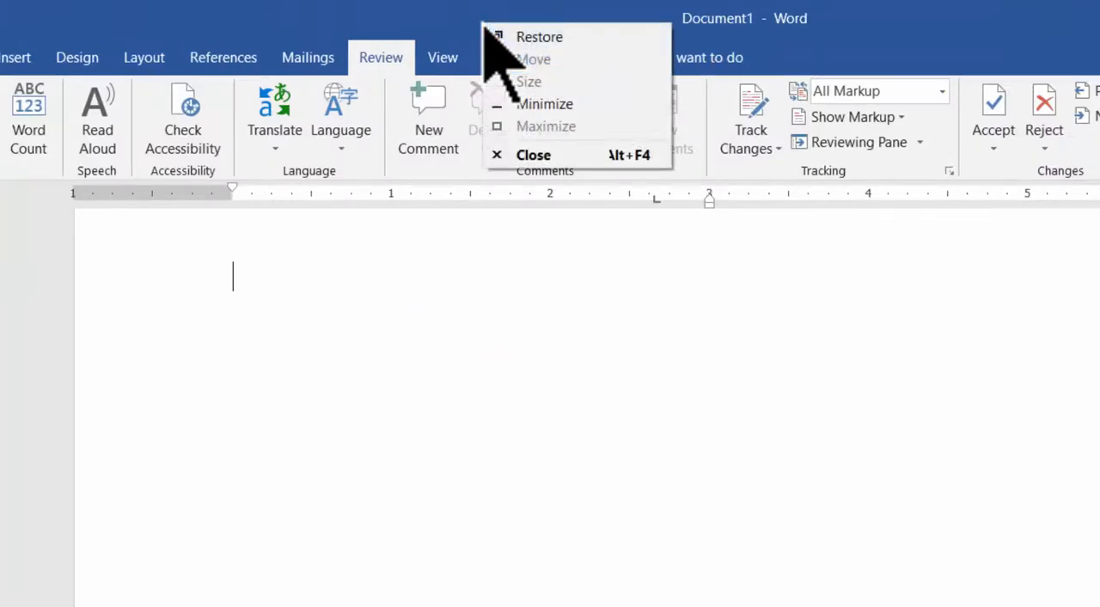
mouse_move(563, 155)
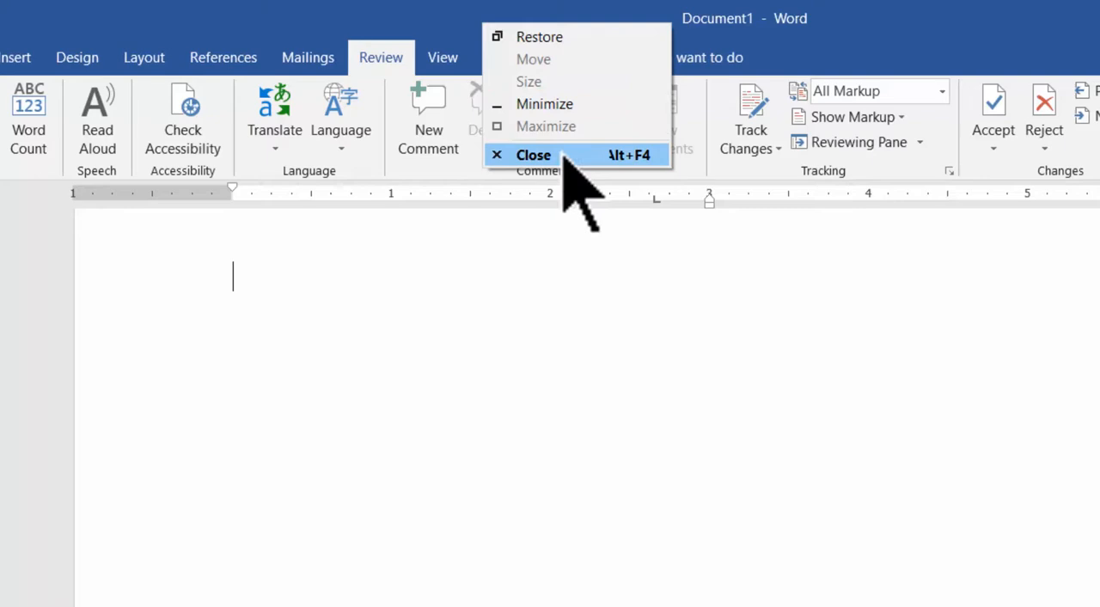